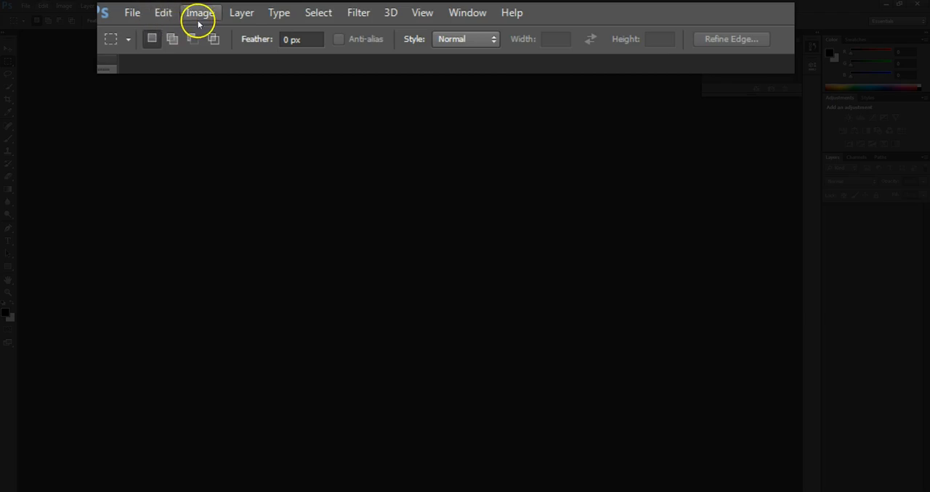
pyautogui.moveTo(512, 28)
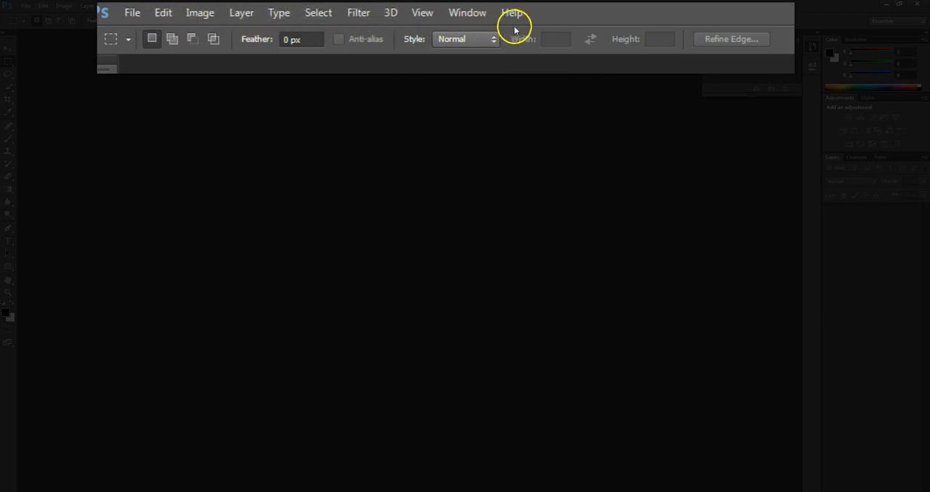
pyautogui.moveTo(538, 23)
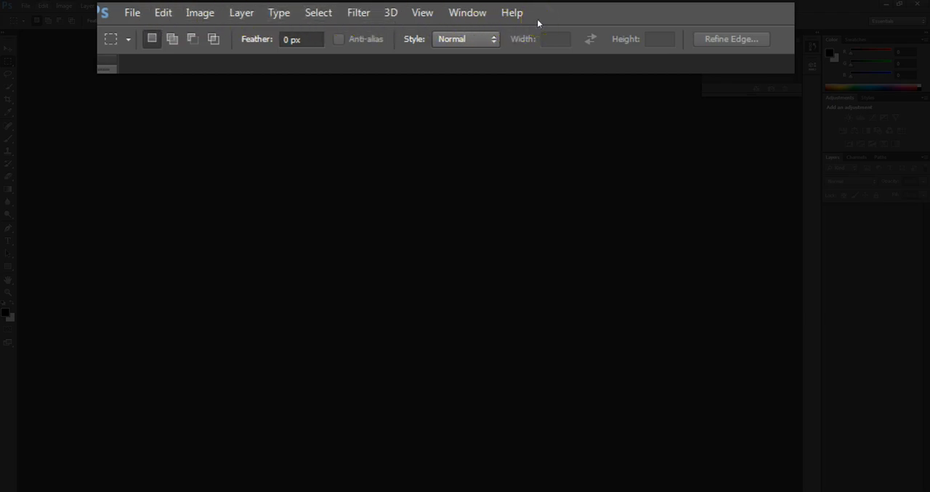
pyautogui.moveTo(116, 25)
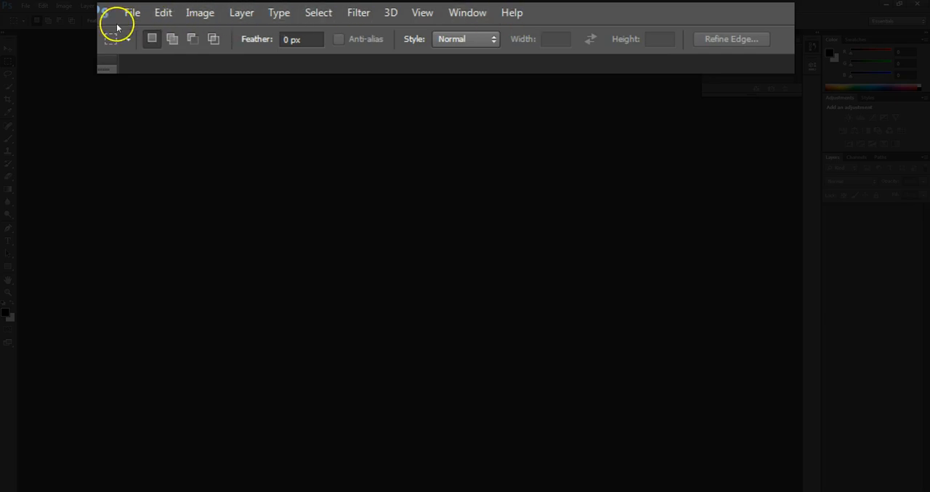
pyautogui.moveTo(134, 26)
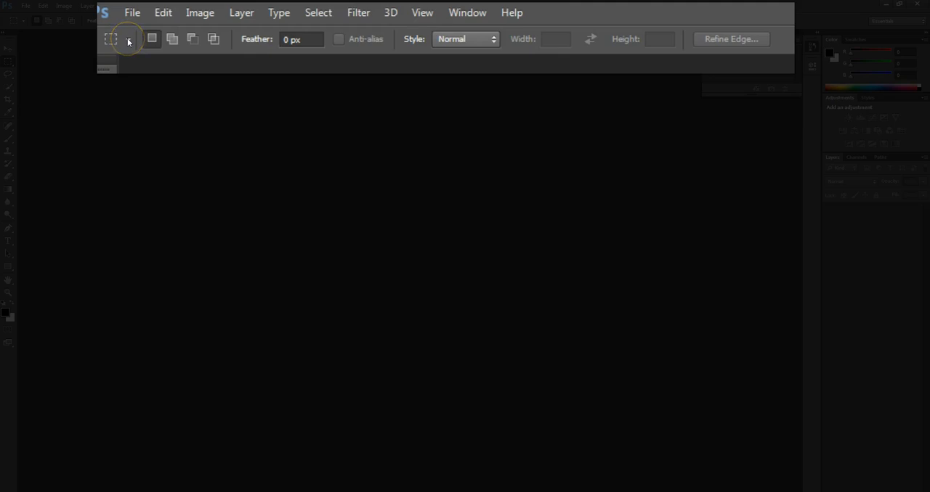
pyautogui.moveTo(435, 29)
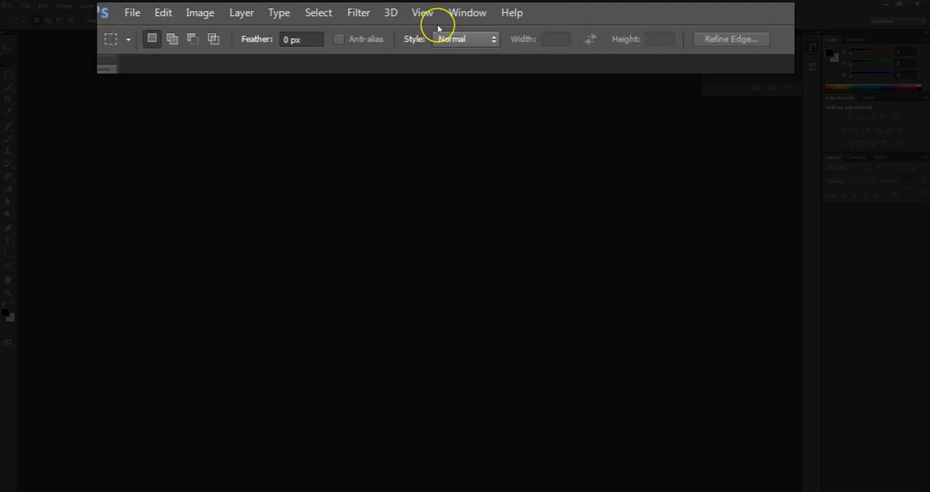
pyautogui.moveTo(550, 35)
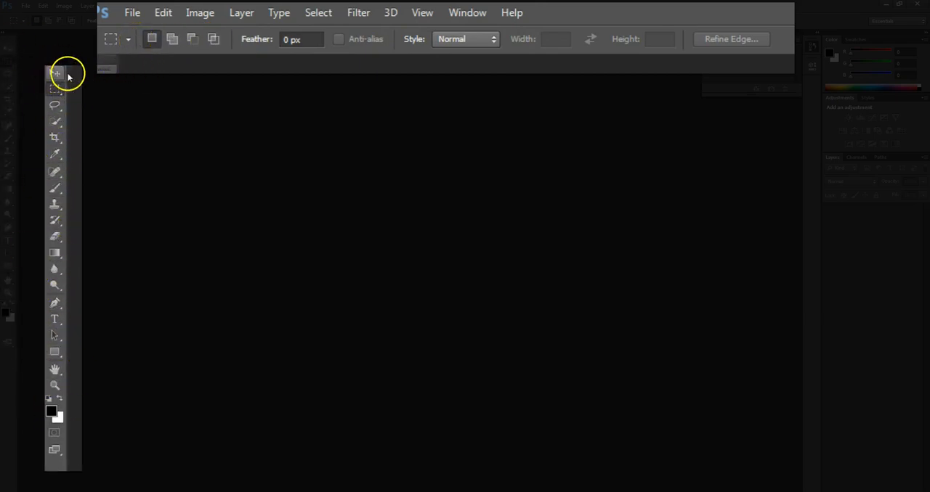
# Select the Move tool, then switch to the Crop tool to display its options.
pyautogui.click(56, 87)
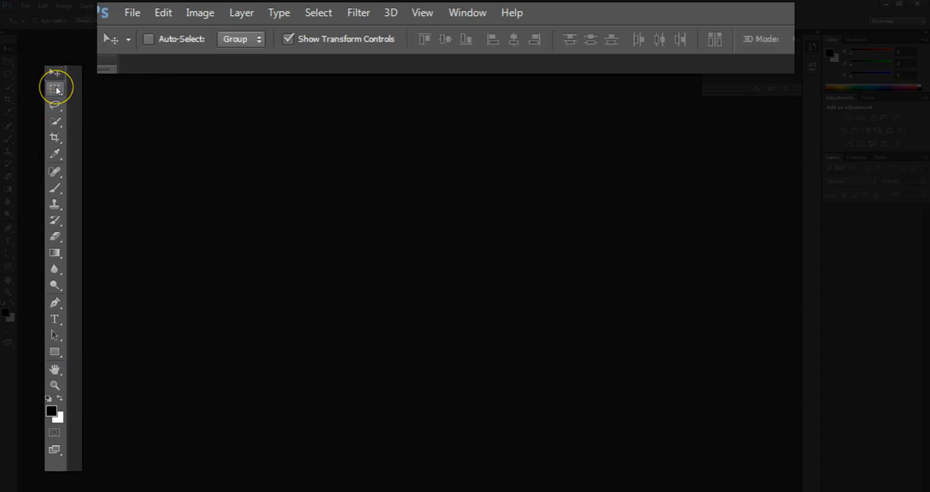
pyautogui.moveTo(56, 87)
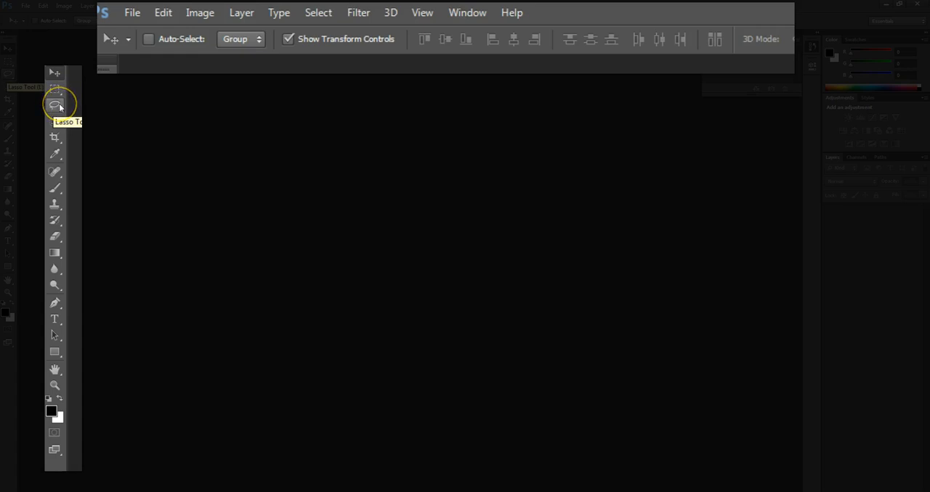
pyautogui.moveTo(54, 139)
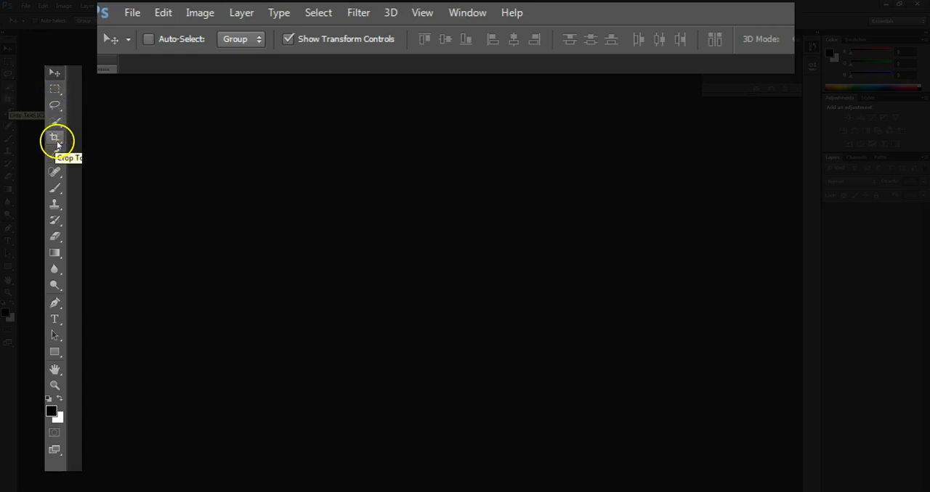
pyautogui.moveTo(55, 319)
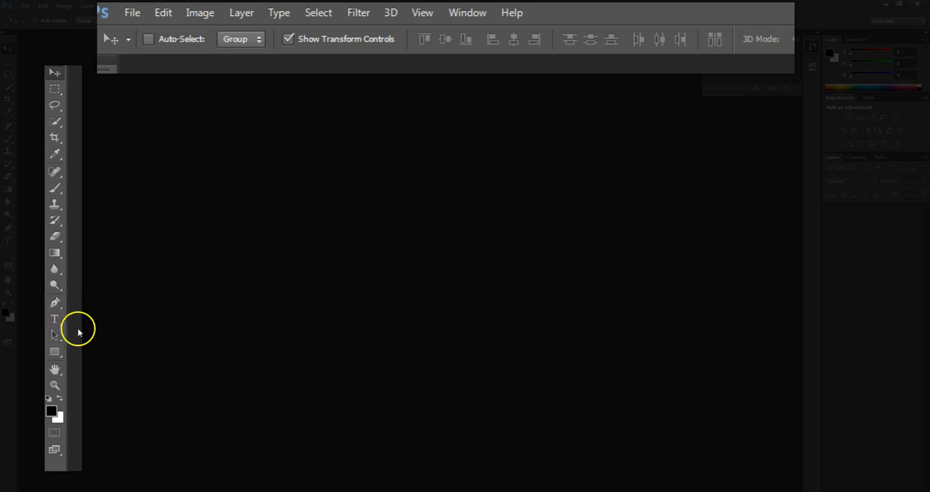
pyautogui.moveTo(58, 75)
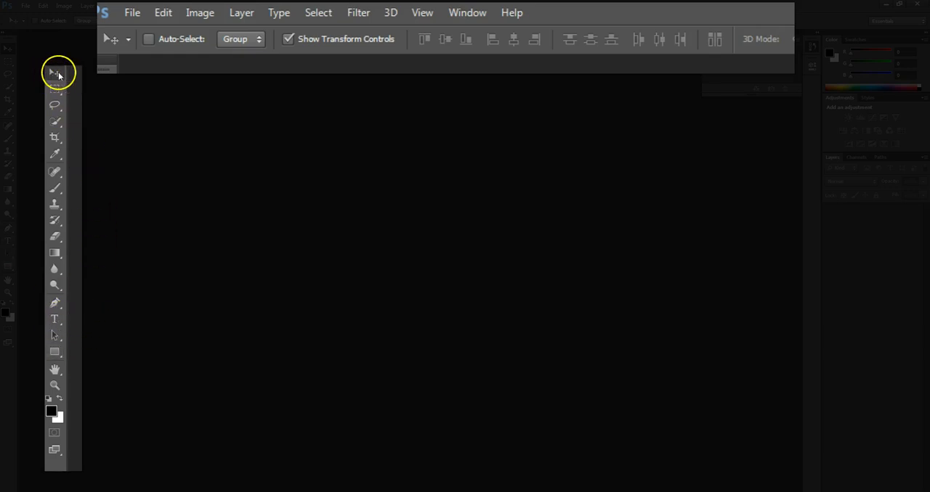
pyautogui.click(54, 137)
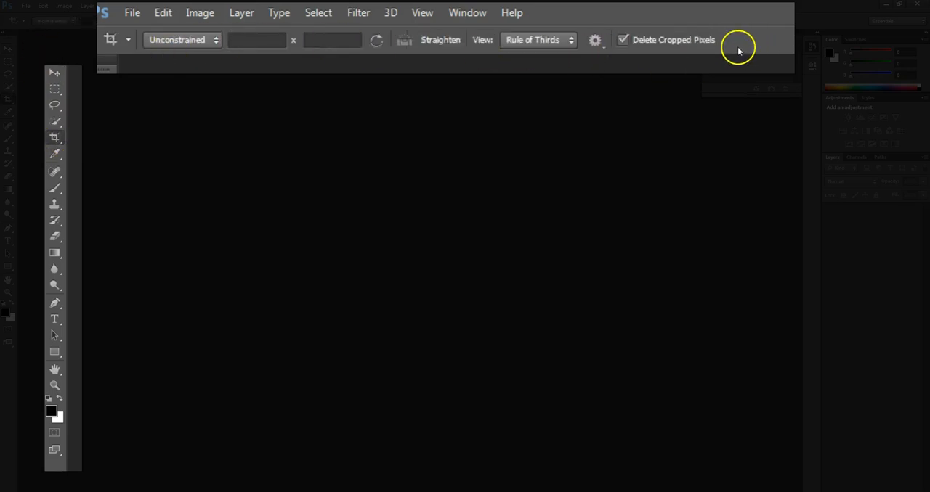
pyautogui.moveTo(694, 49)
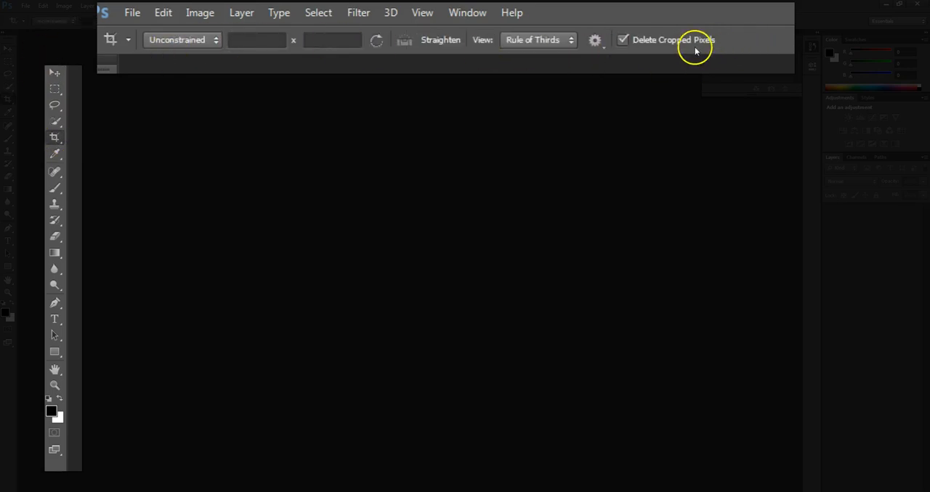
pyautogui.moveTo(487, 51)
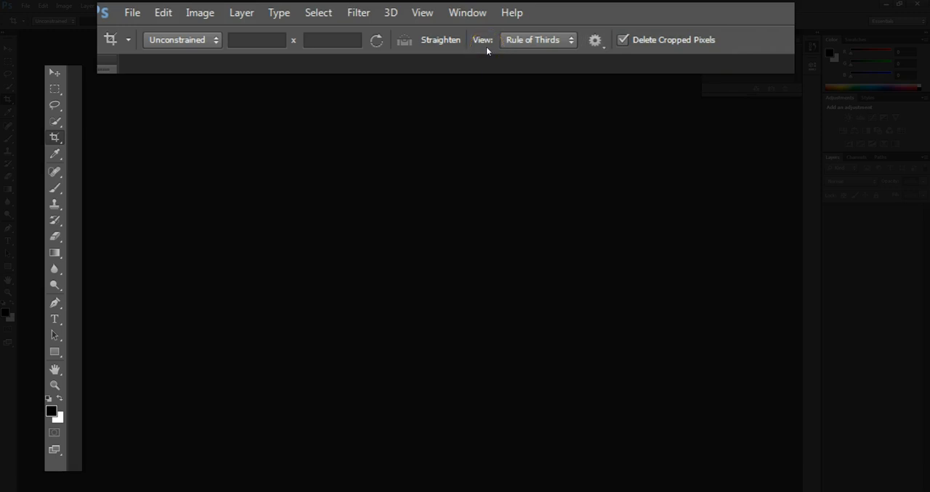
pyautogui.moveTo(55, 138)
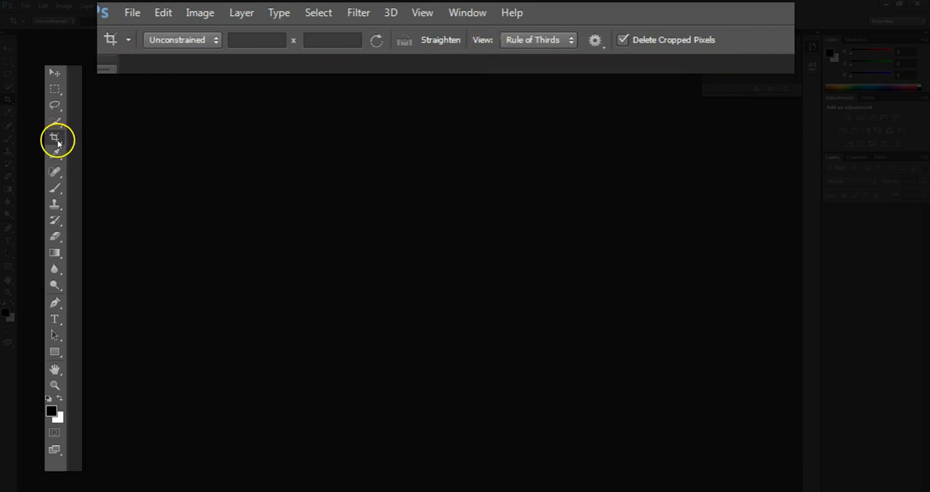
pyautogui.moveTo(65, 108)
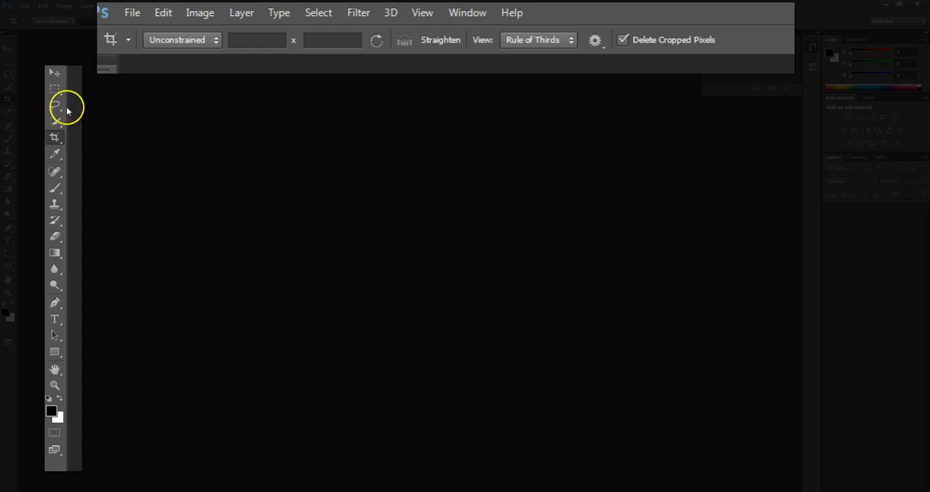
pyautogui.moveTo(73, 267)
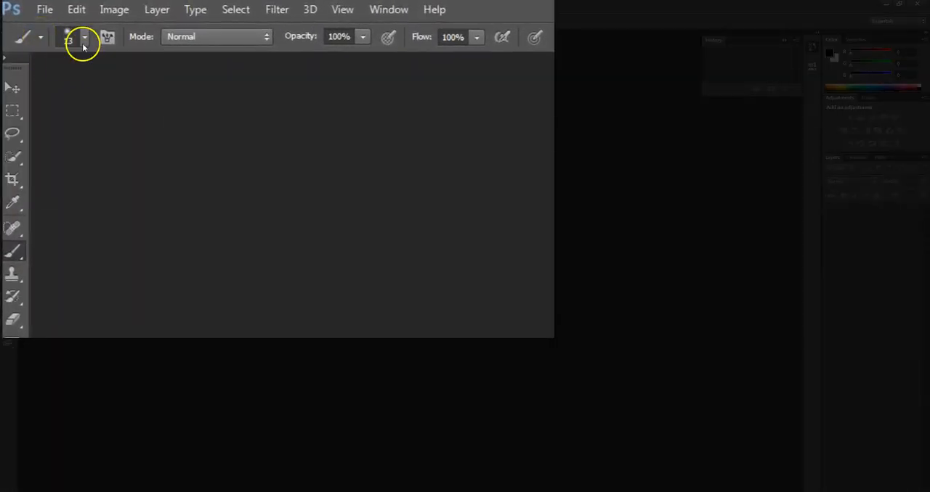
# Open the brush preset picker showing 13 px size and 0% hardness.
pyautogui.click(84, 37)
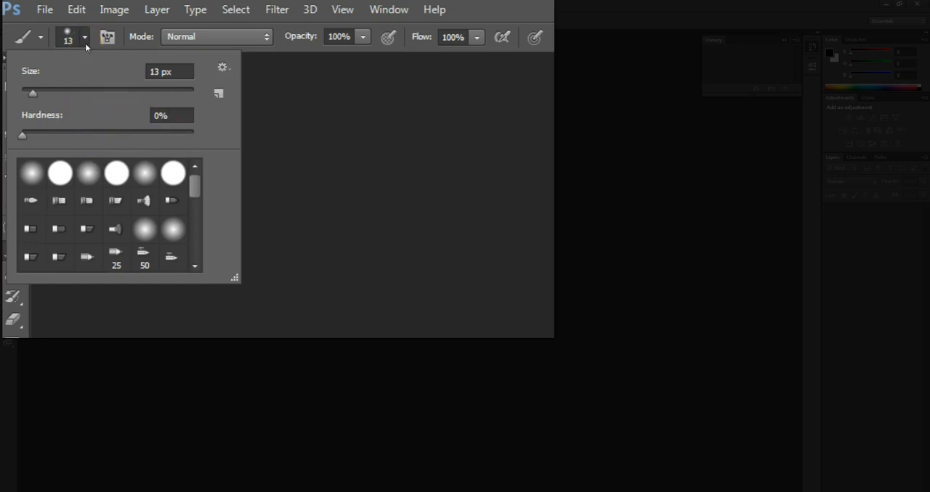
pyautogui.moveTo(347, 36)
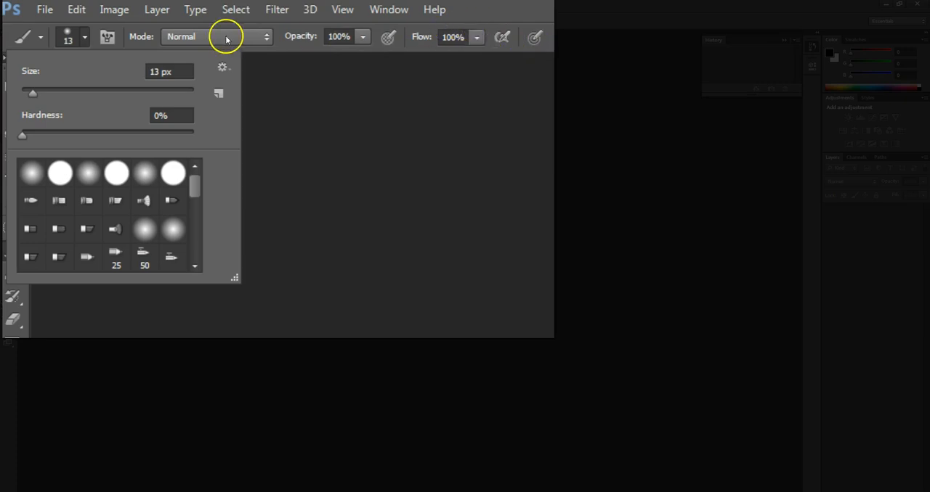
pyautogui.moveTo(356, 15)
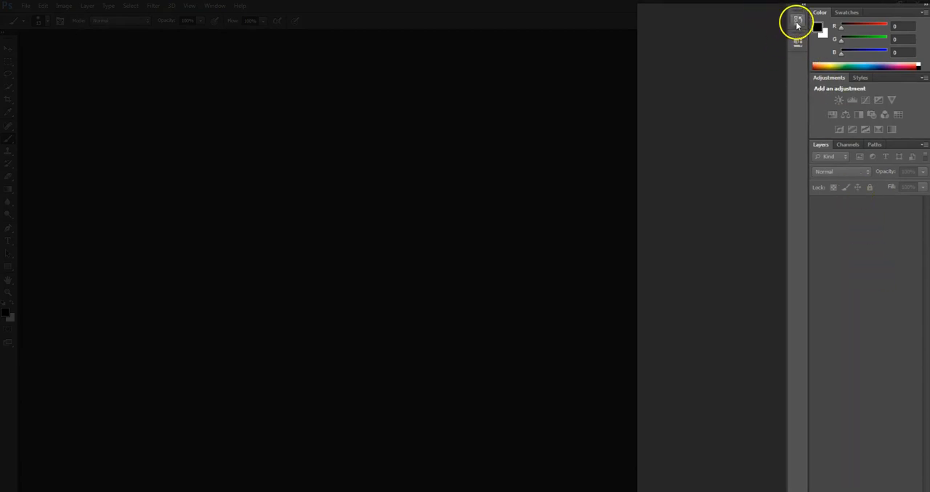
# Expand the History panel from the collapsed panel dock.
pyautogui.click(796, 20)
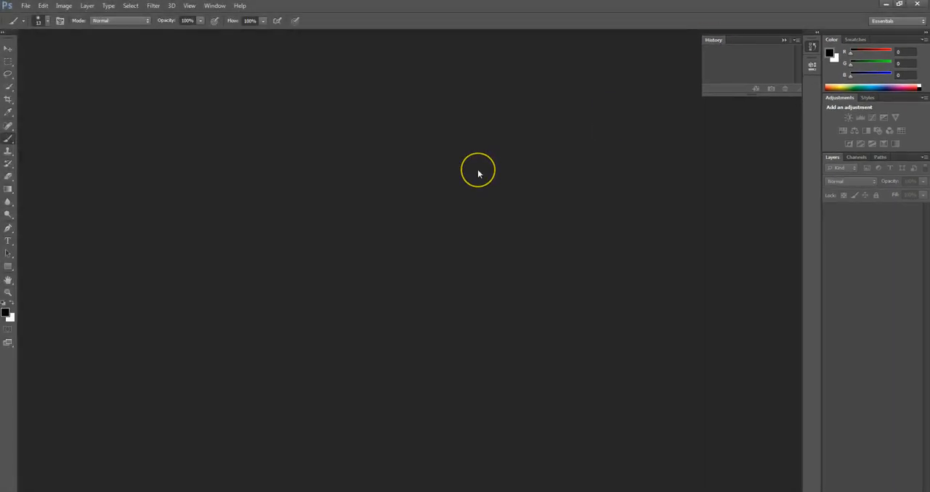
pyautogui.moveTo(428, 256)
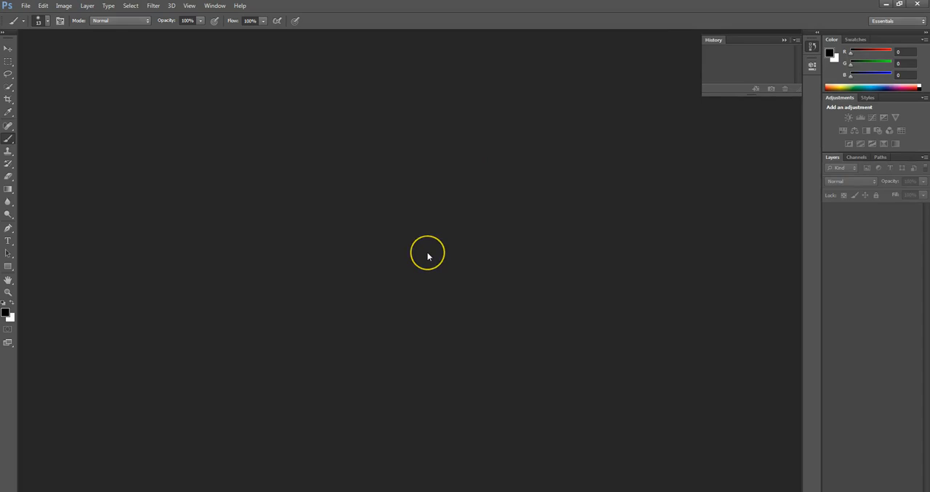